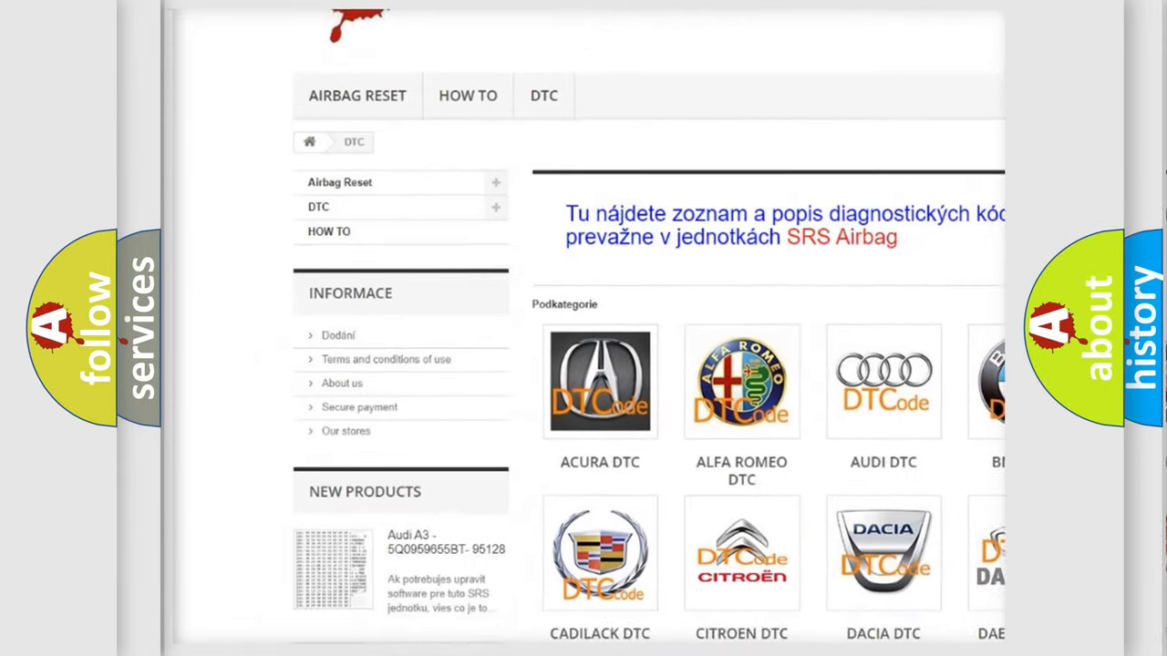
scroll("down", 3)
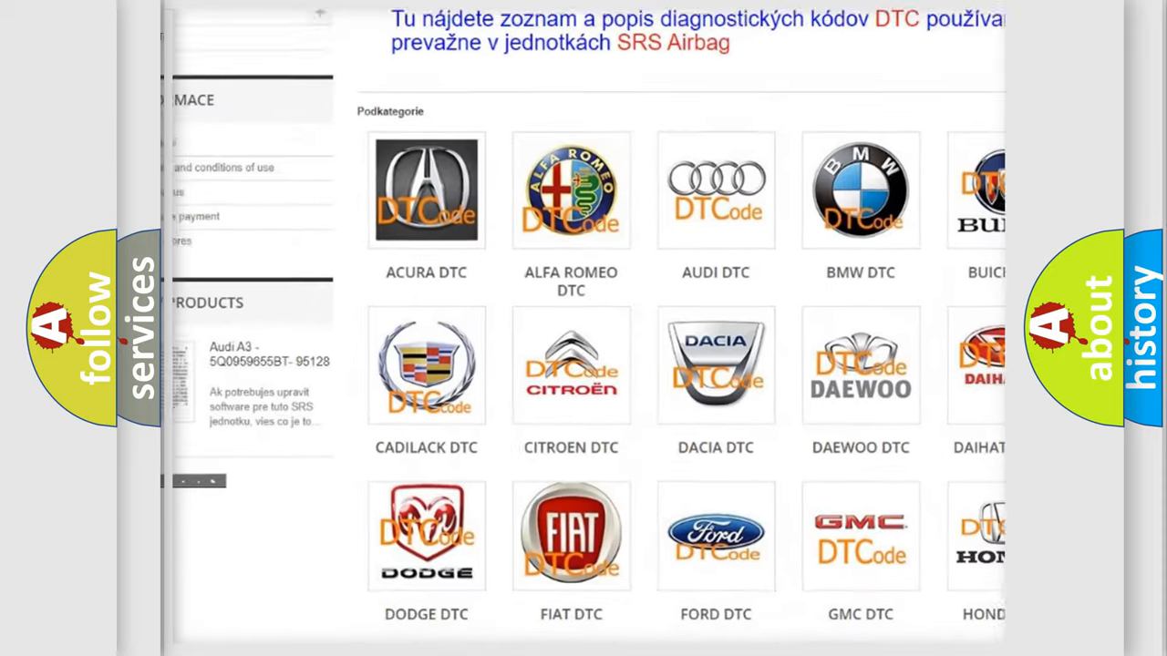
scroll("down", 3)
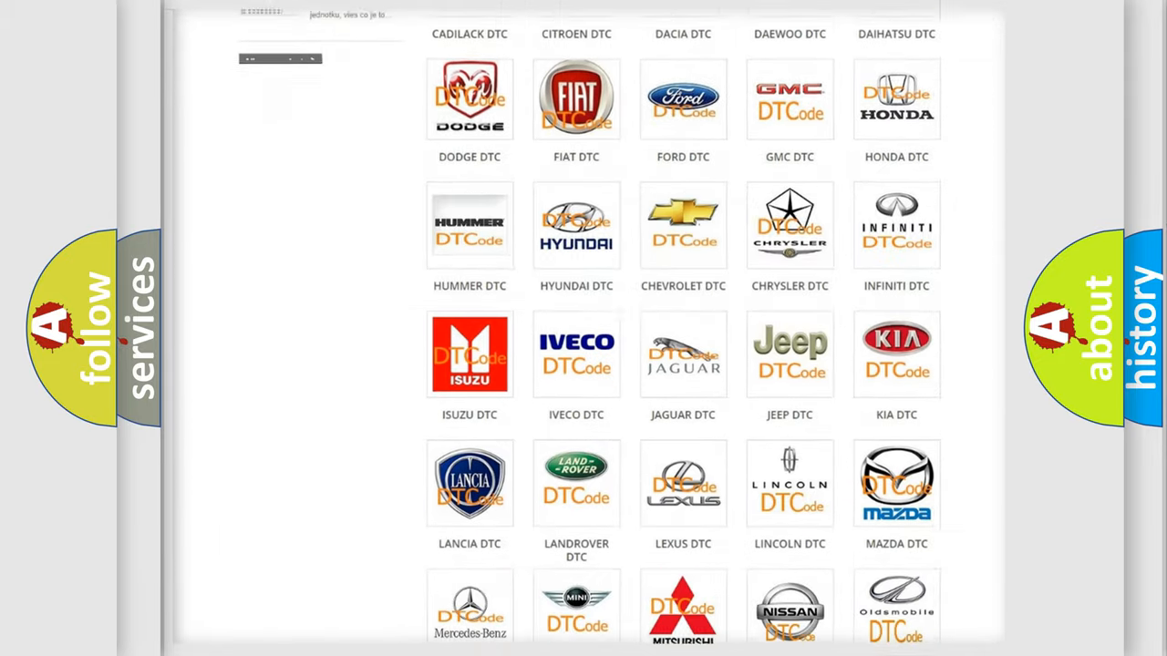
scroll("down", 3)
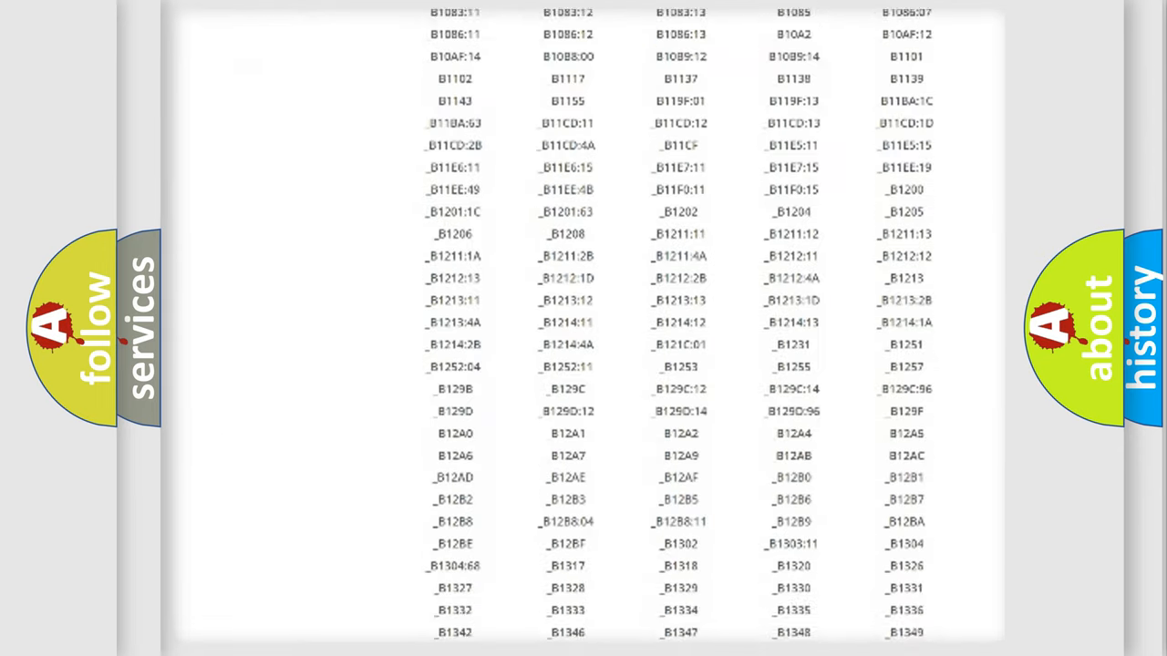
scroll("down", 3)
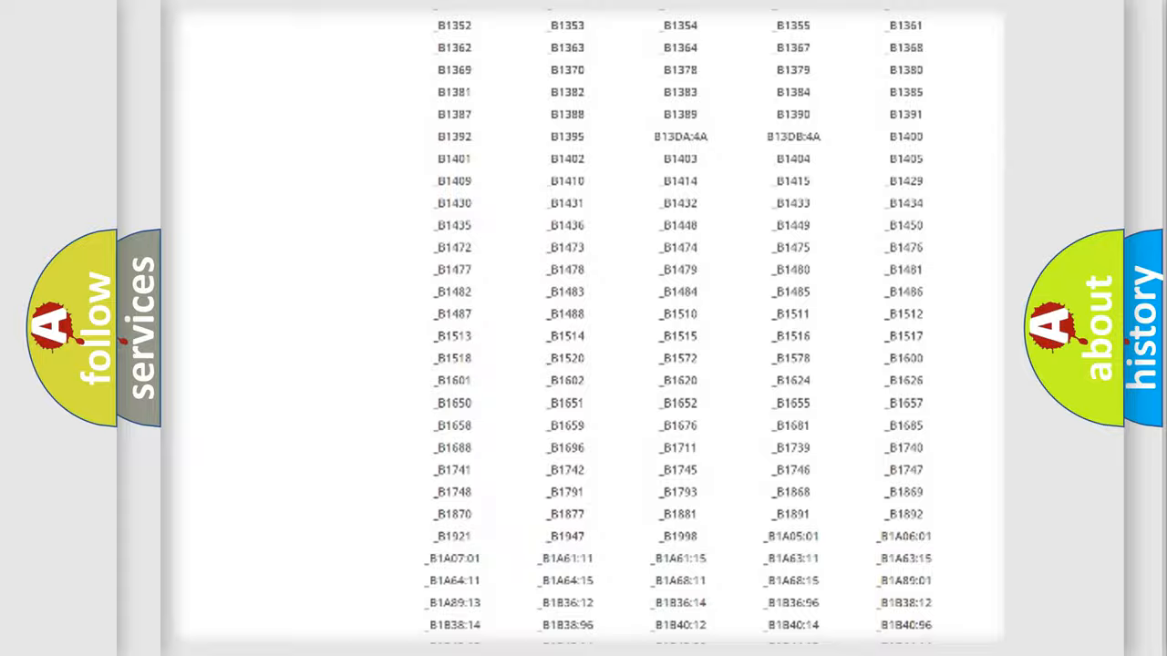